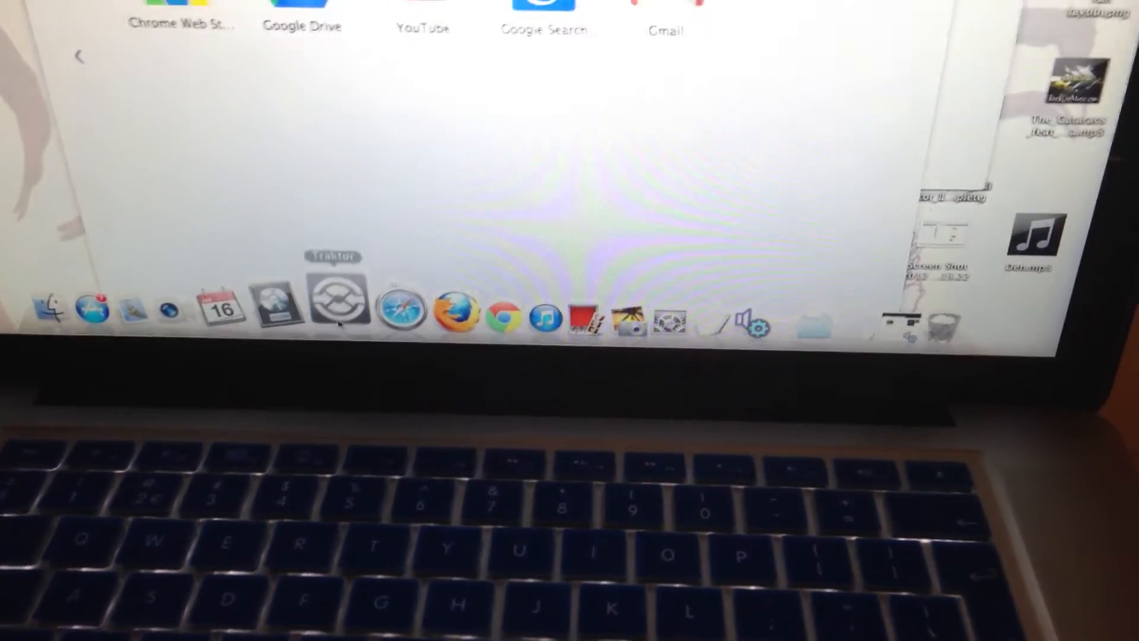
# Launch Traktor from the Dock.
pyautogui.click(338, 302)
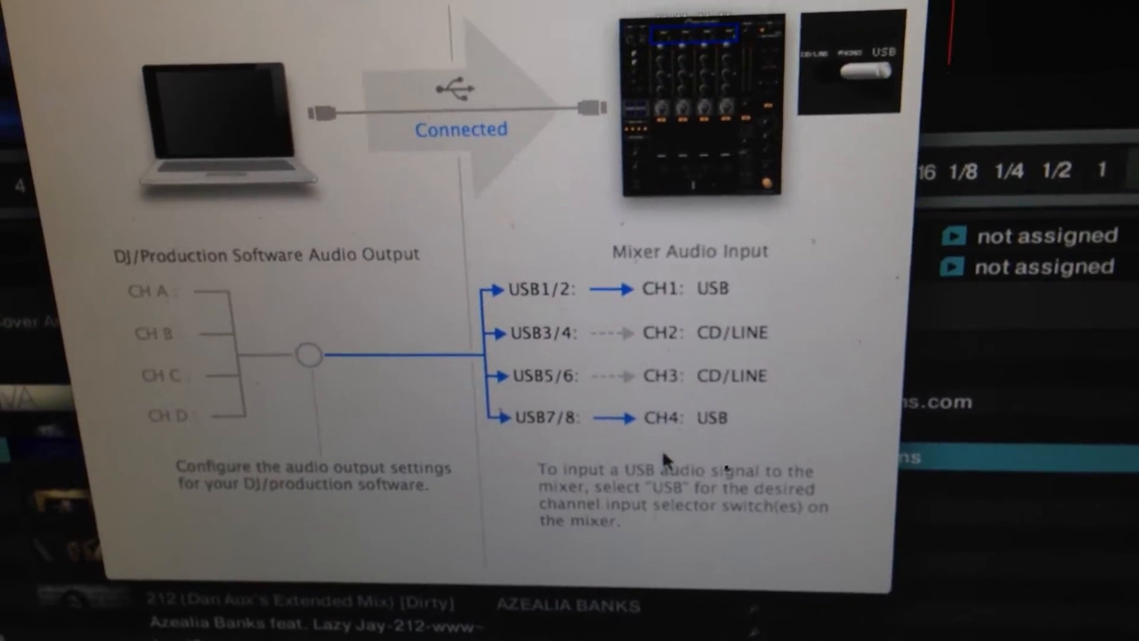
# Show Mixer Audio Output and choose CH1 Timecode CD/LINE as the USB1/2 source.
pyautogui.click(390, 89)
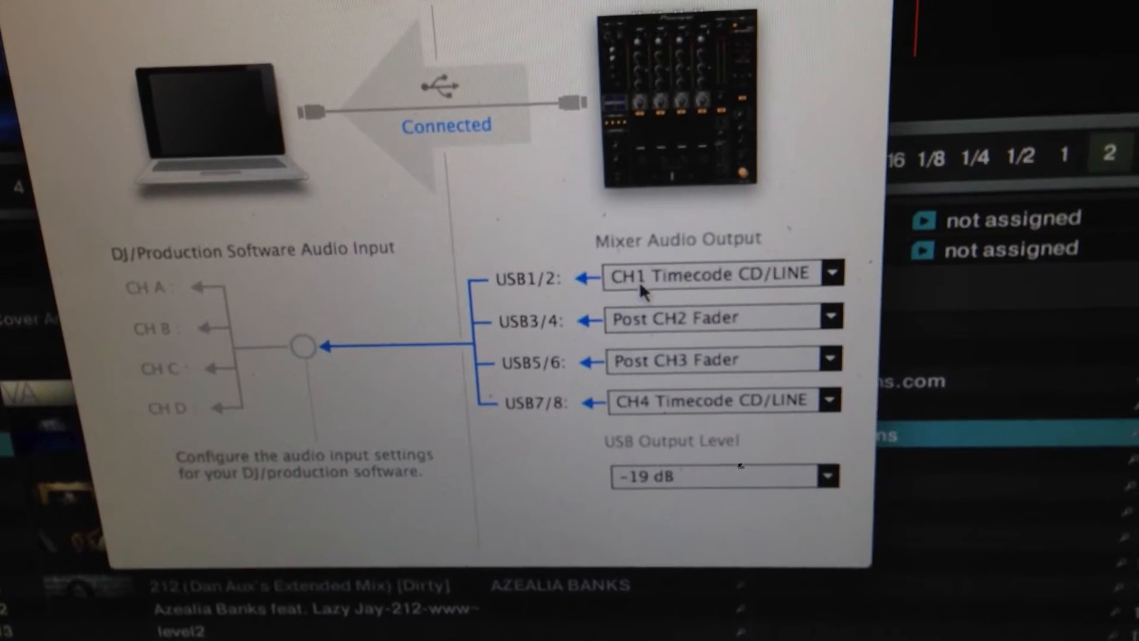
pyautogui.click(830, 273)
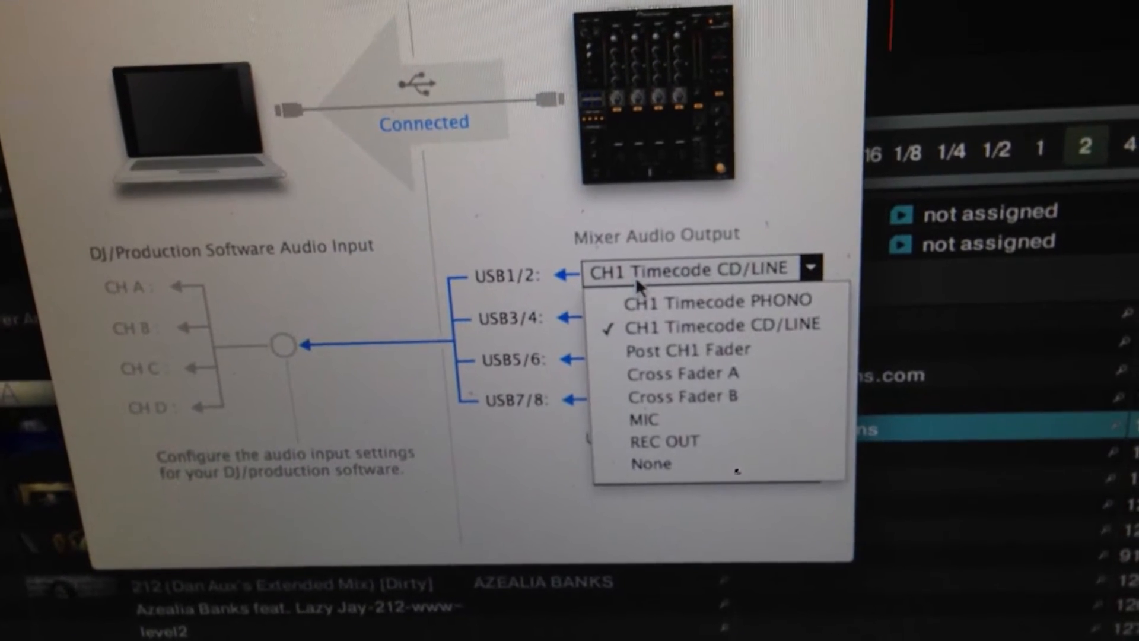